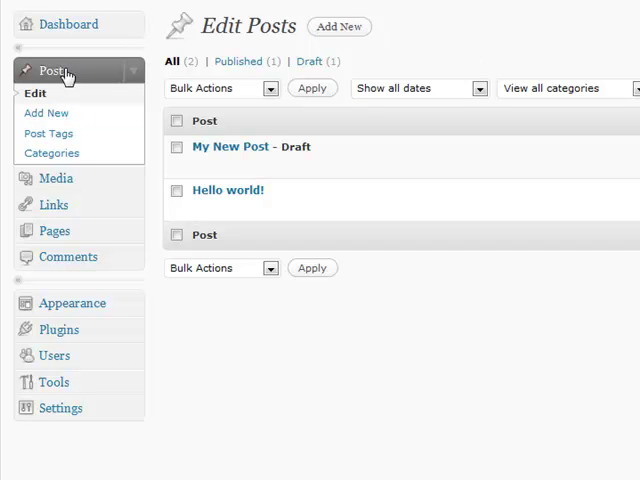
pyautogui.moveTo(104, 90)
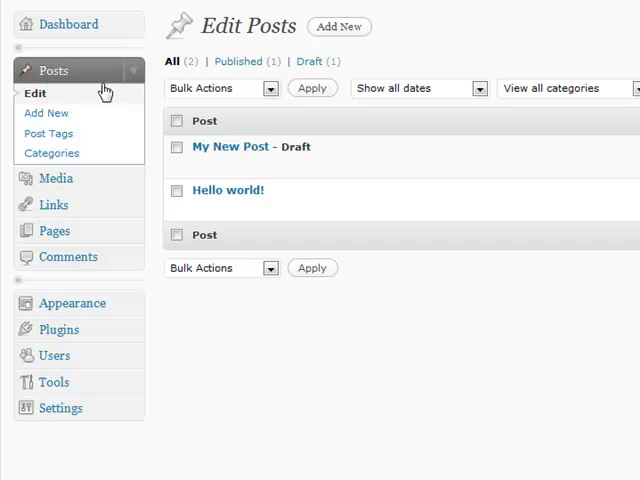
pyautogui.moveTo(578, 72)
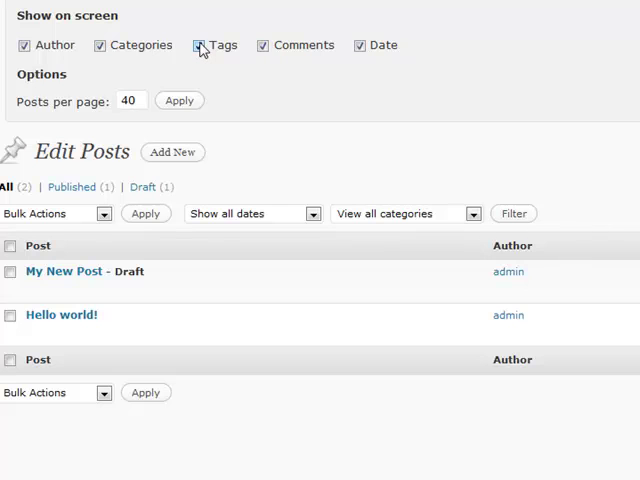
# Hide the Tags and Comments columns, set Posts per page to 20 and apply.
pyautogui.click(198, 44)
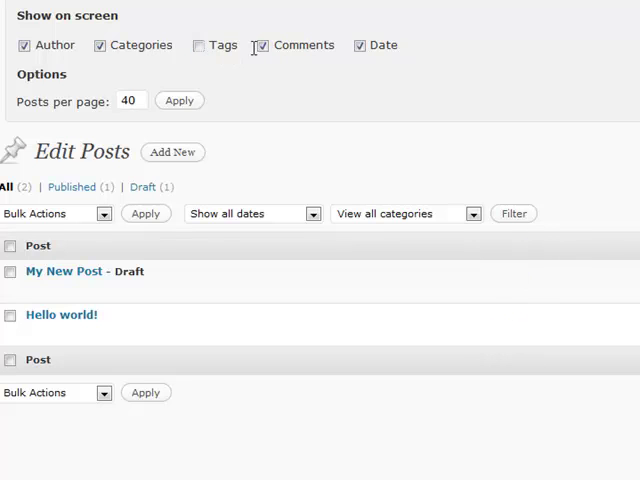
pyautogui.click(260, 44)
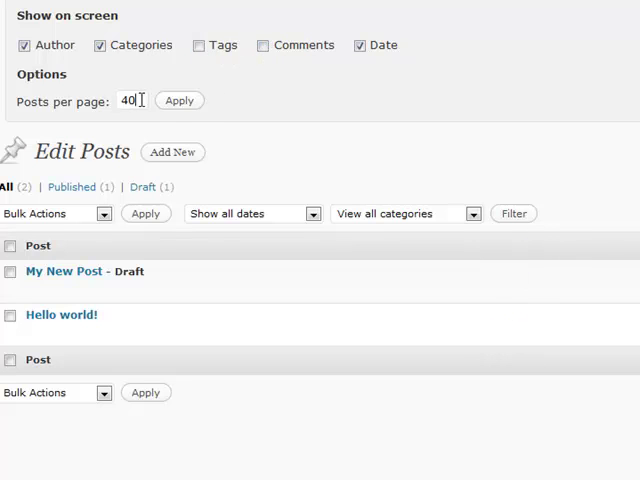
pyautogui.write('20')
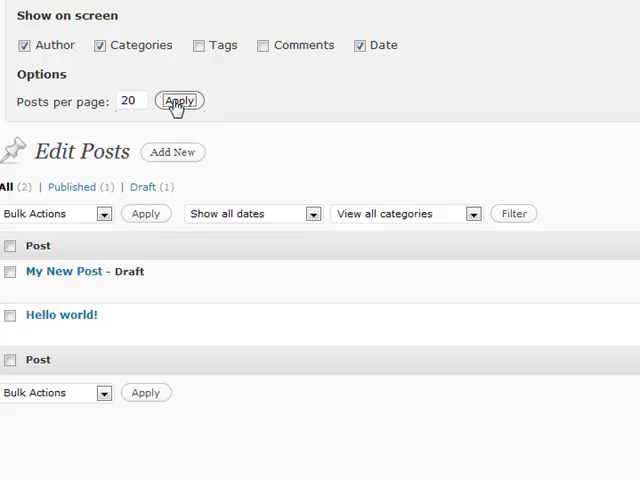
pyautogui.click(180, 100)
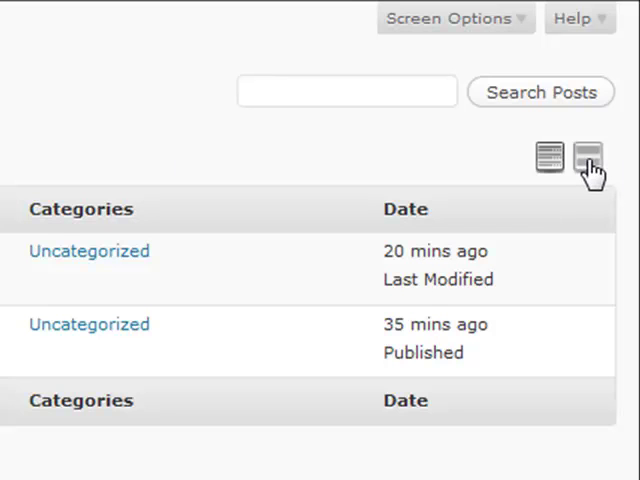
pyautogui.click(588, 158)
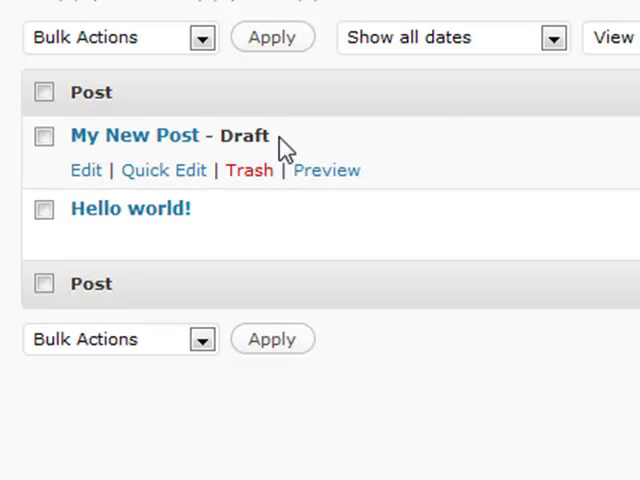
pyautogui.moveTo(110, 208)
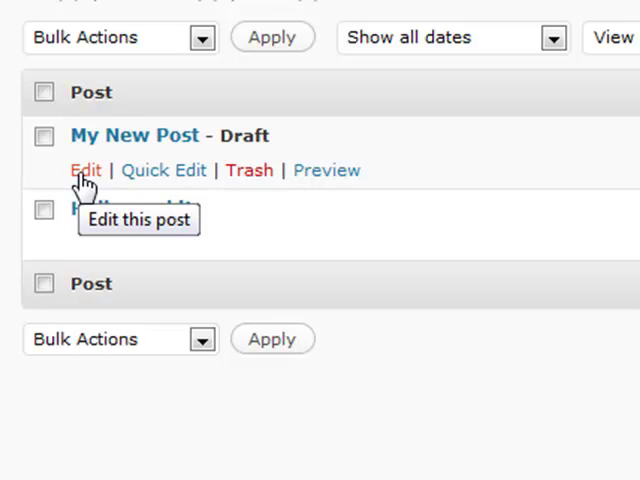
pyautogui.moveTo(160, 180)
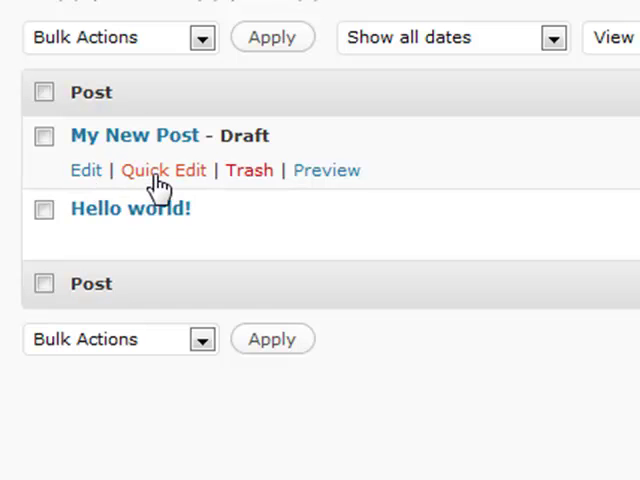
pyautogui.click(164, 170)
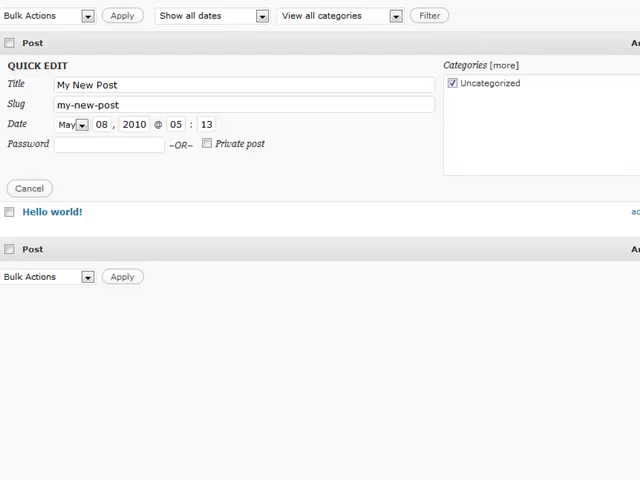
pyautogui.click(28, 188)
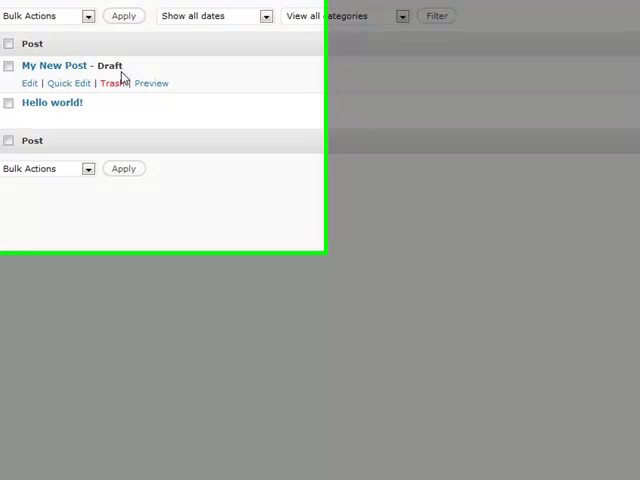
pyautogui.moveTo(238, 160)
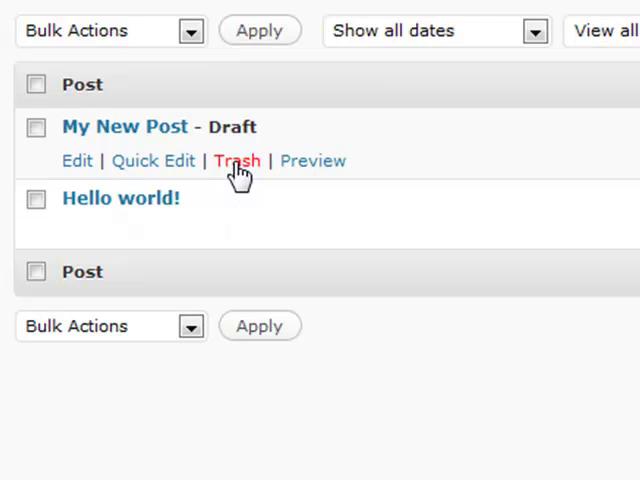
# Trash 'My New Post' and switch to the Trash filter to list trashed posts.
pyautogui.click(236, 160)
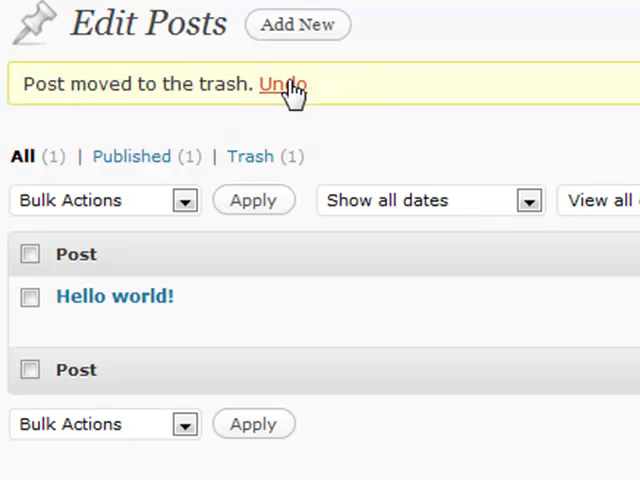
pyautogui.moveTo(252, 156)
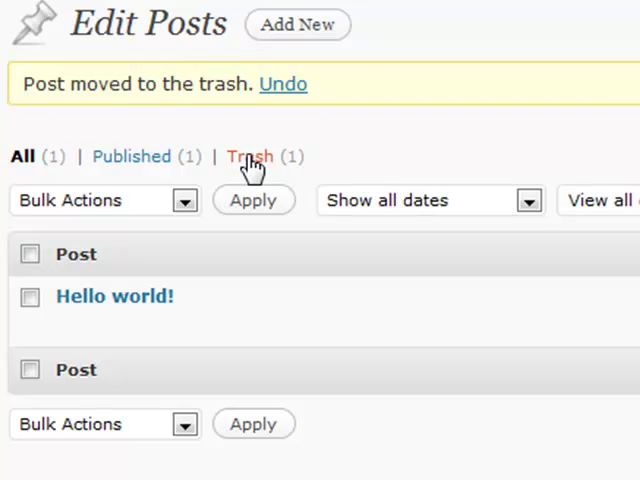
pyautogui.click(250, 156)
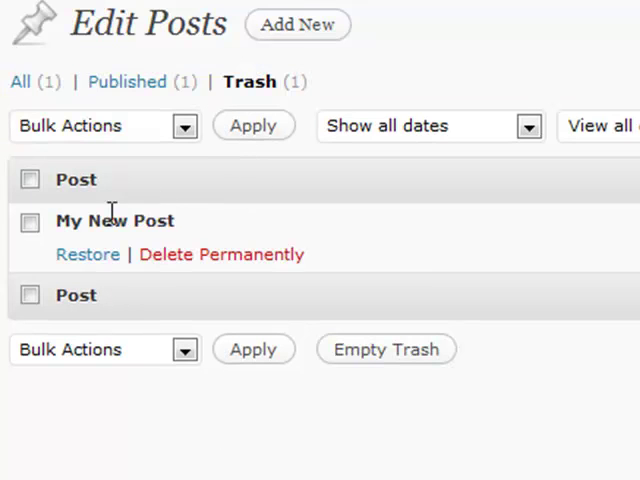
pyautogui.moveTo(120, 184)
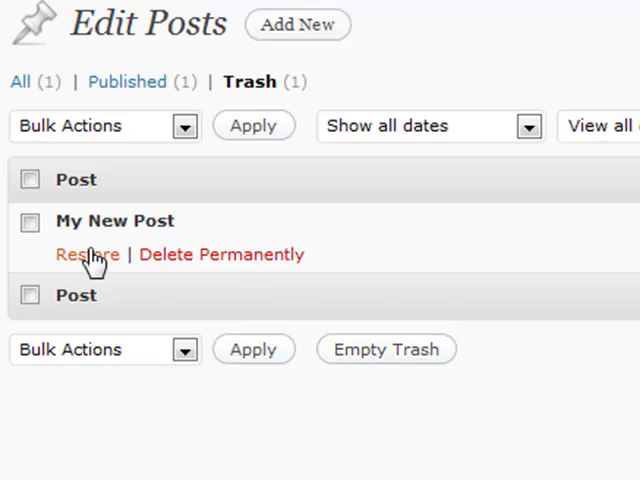
pyautogui.moveTo(88, 254)
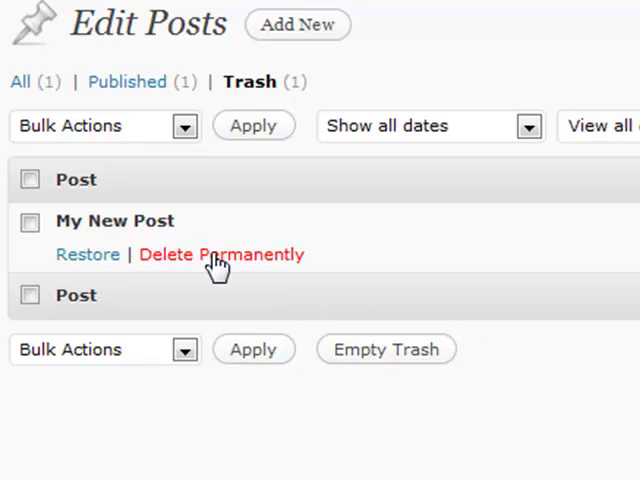
pyautogui.moveTo(220, 254)
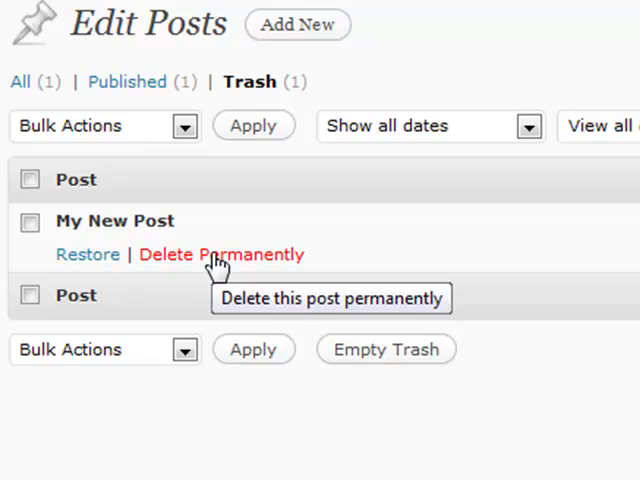
pyautogui.moveTo(188, 272)
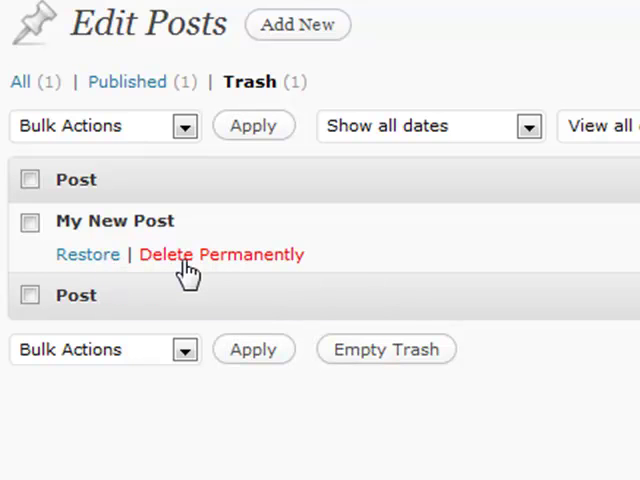
pyautogui.moveTo(88, 254)
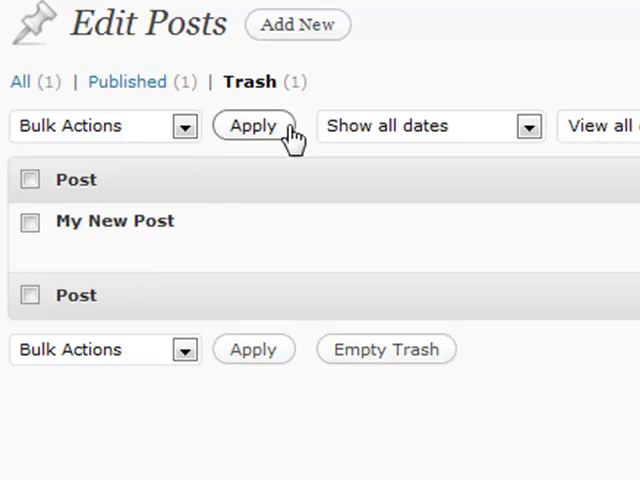
pyautogui.click(252, 126)
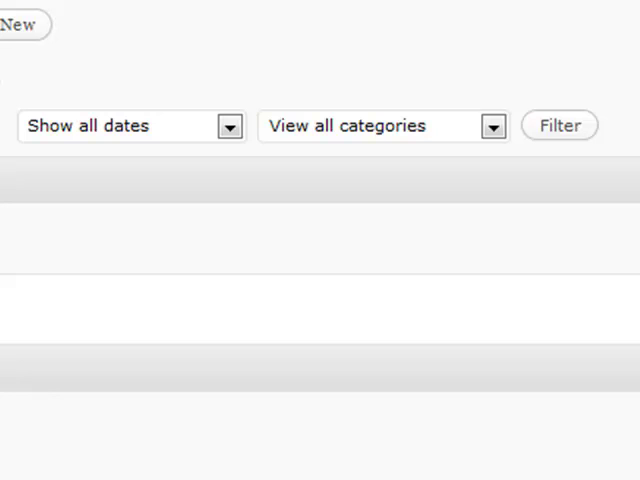
pyautogui.moveTo(178, 140)
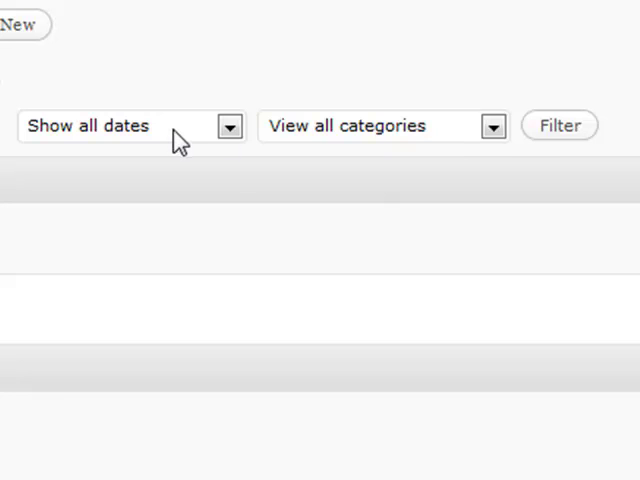
# Expand the category filter showing View all categories and Uncategorized.
pyautogui.click(384, 126)
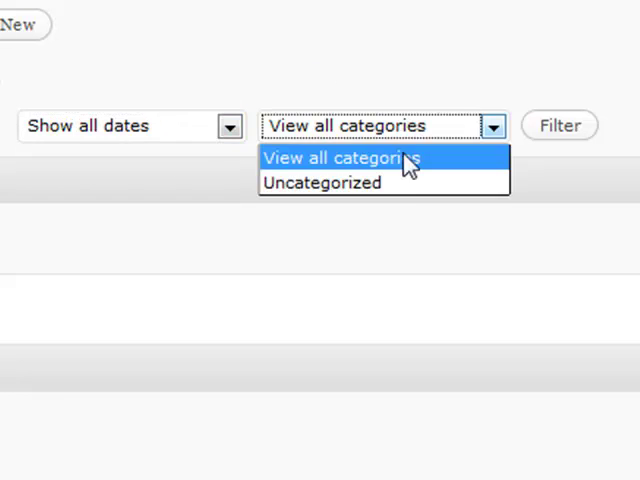